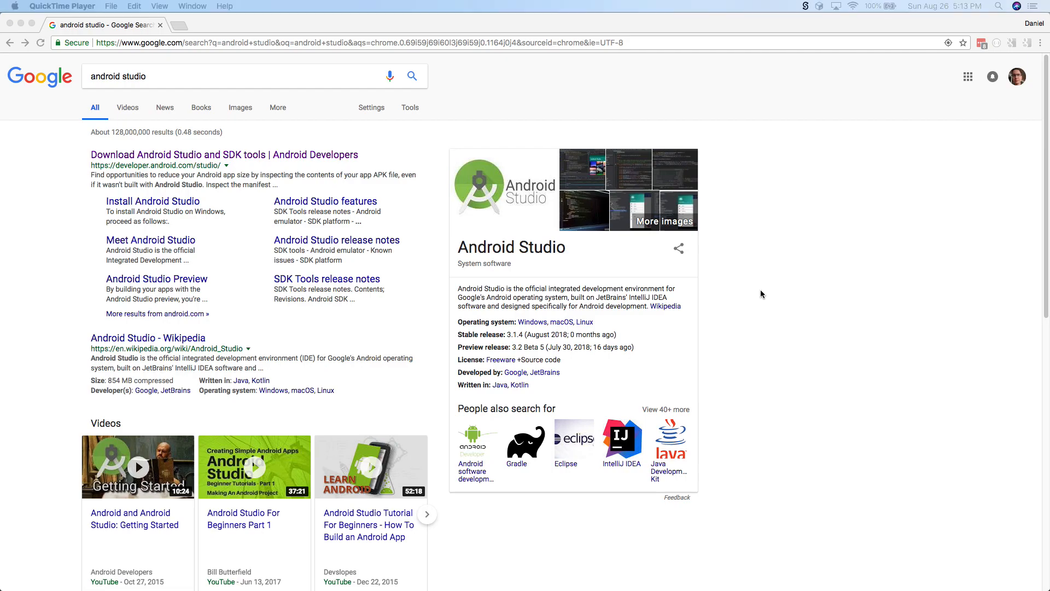
{"action": "mouse_move", "coordinate": [719, 311]}
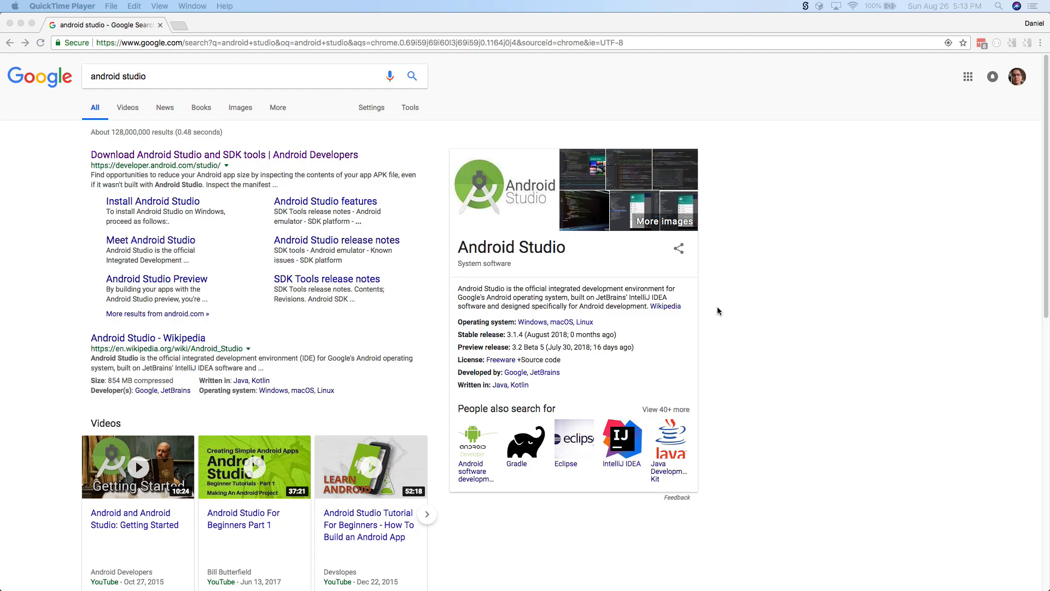
{"action": "mouse_move", "coordinate": [733, 320]}
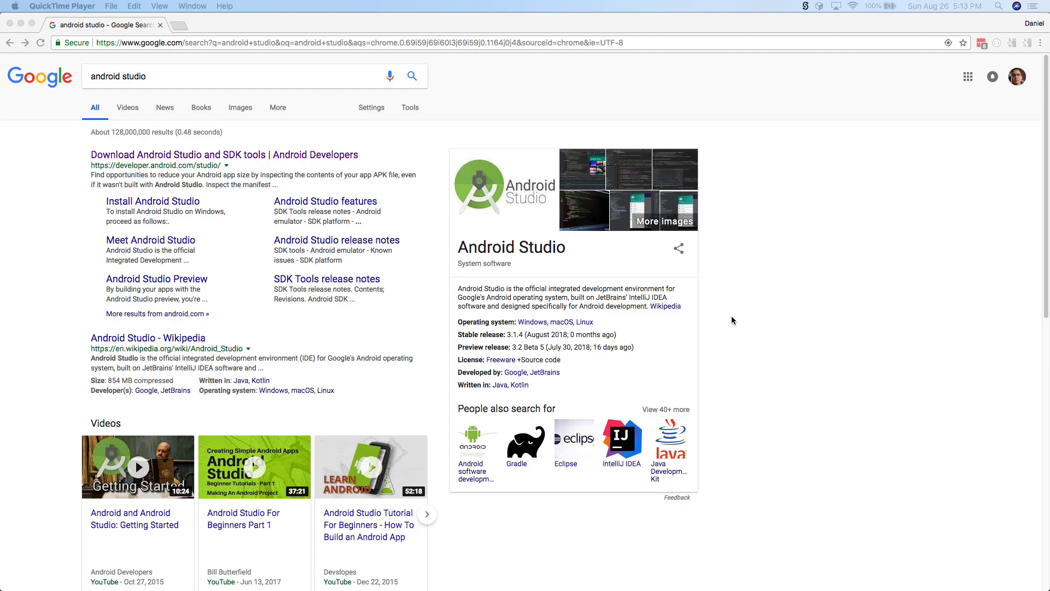
{"action": "mouse_move", "coordinate": [724, 327]}
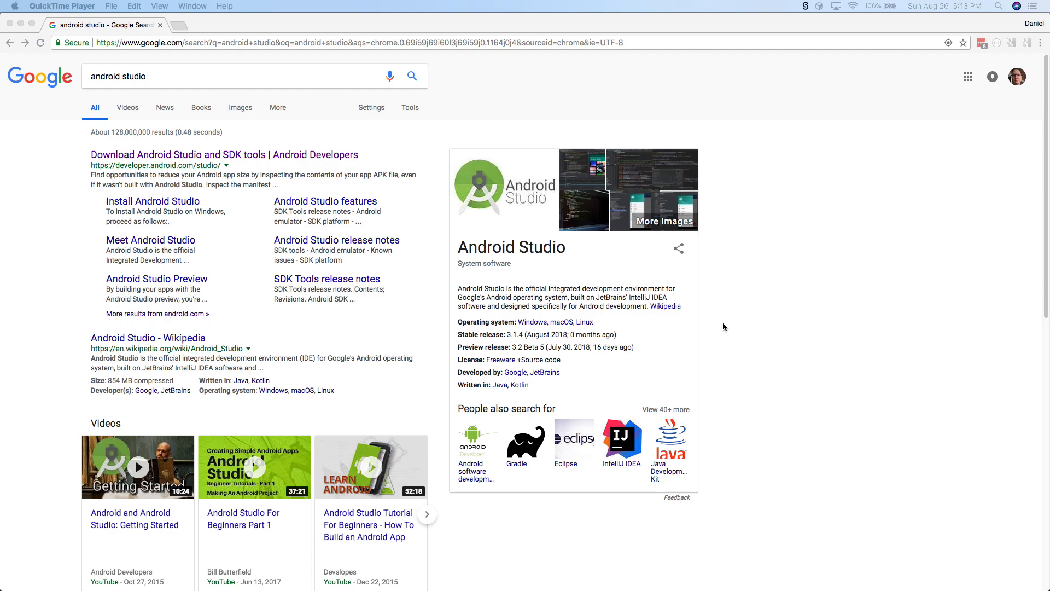
{"action": "mouse_move", "coordinate": [787, 347]}
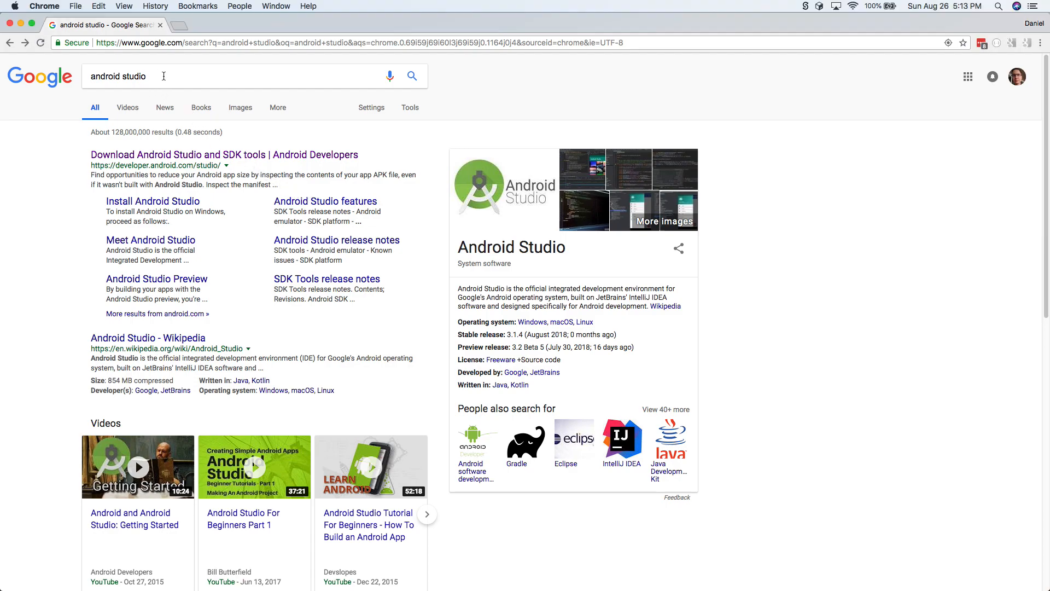
Step: From the 'android studio' Google results, open the 'Download Android Studio and SDK tools' page
{"action": "left_click", "coordinate": [163, 76]}
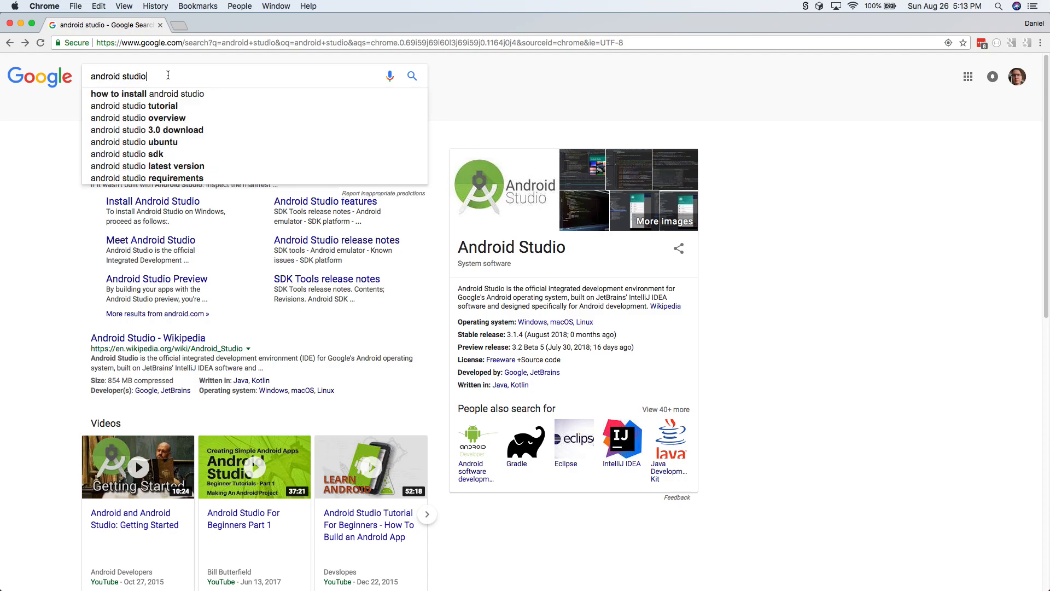
{"action": "left_click", "coordinate": [224, 155]}
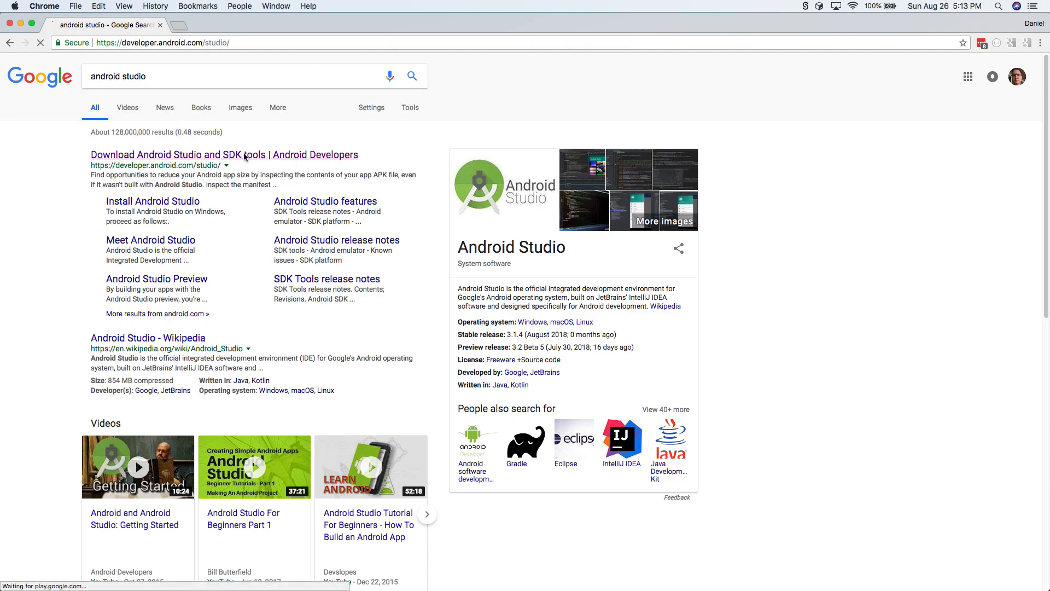
Step: Let developer.android.com/studio finish loading, showing Android Studio 3.1.4 for Mac (851 MB)
{"action": "left_click", "coordinate": [223, 155]}
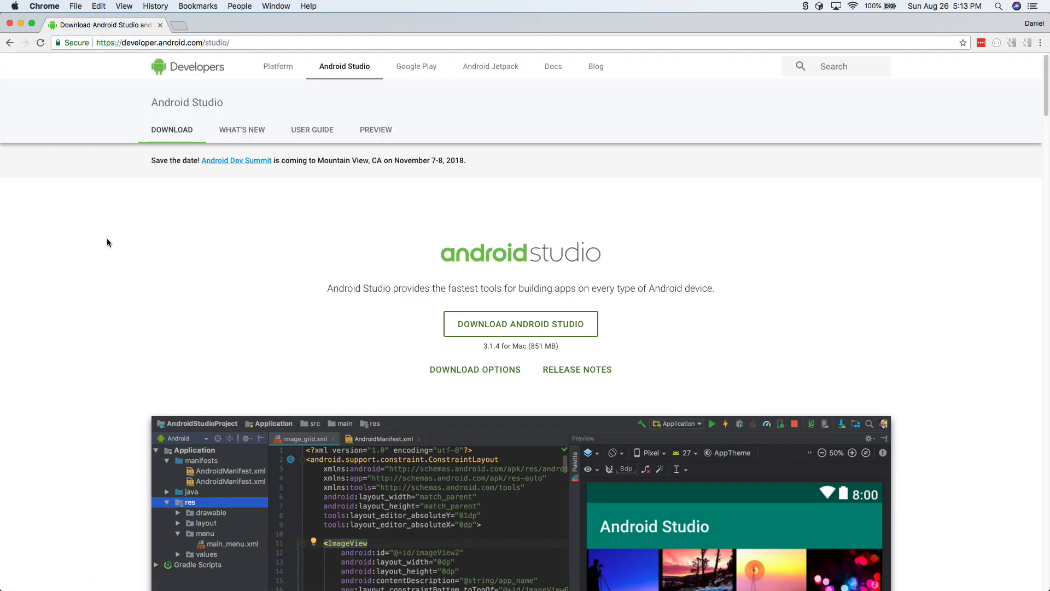
{"action": "mouse_move", "coordinate": [115, 270]}
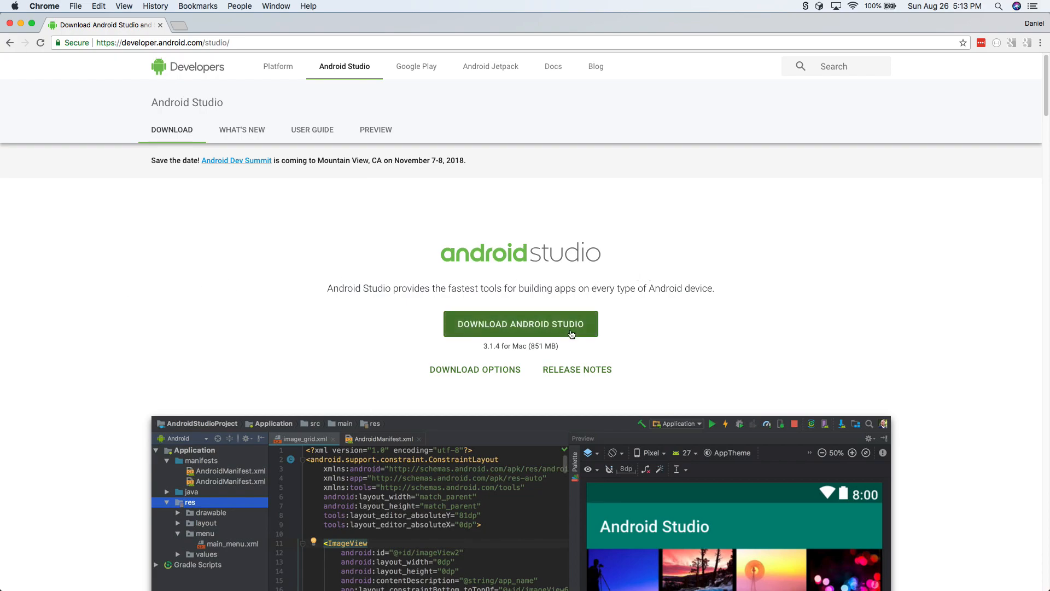
{"action": "mouse_move", "coordinate": [121, 285]}
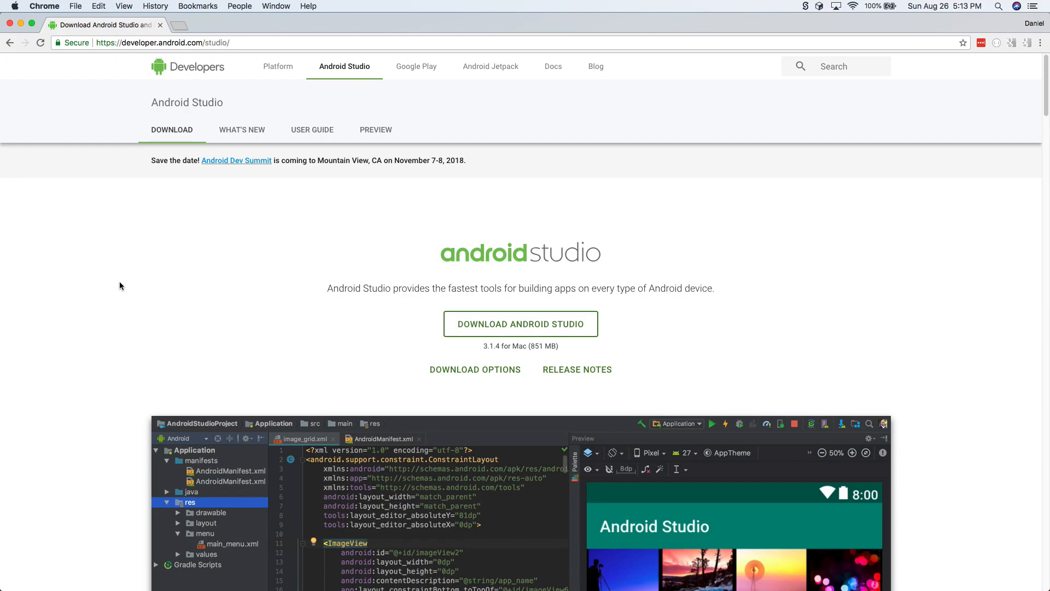
{"action": "mouse_move", "coordinate": [122, 326]}
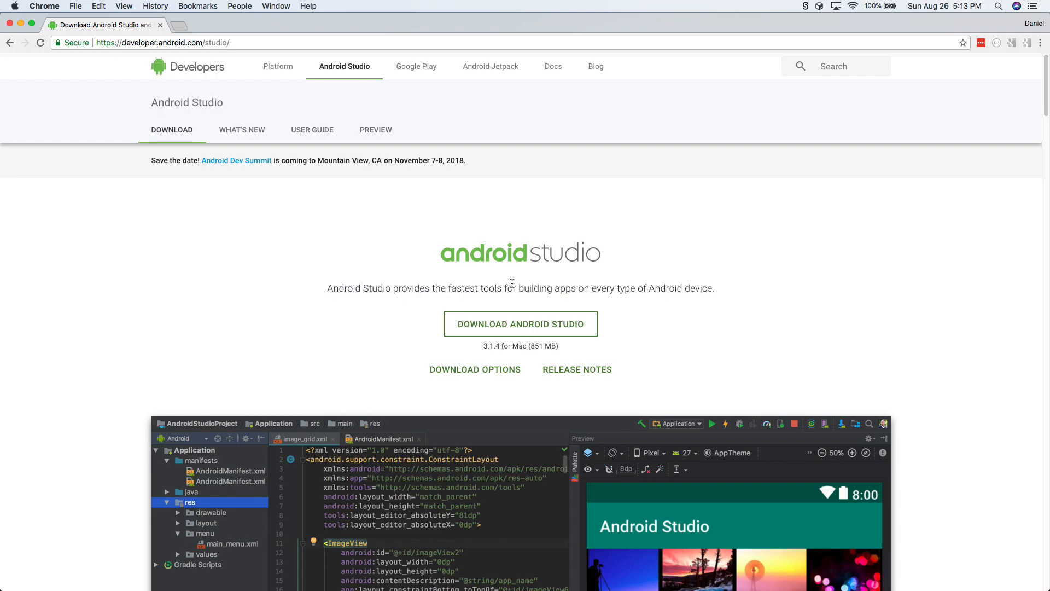
{"action": "mouse_move", "coordinate": [591, 374]}
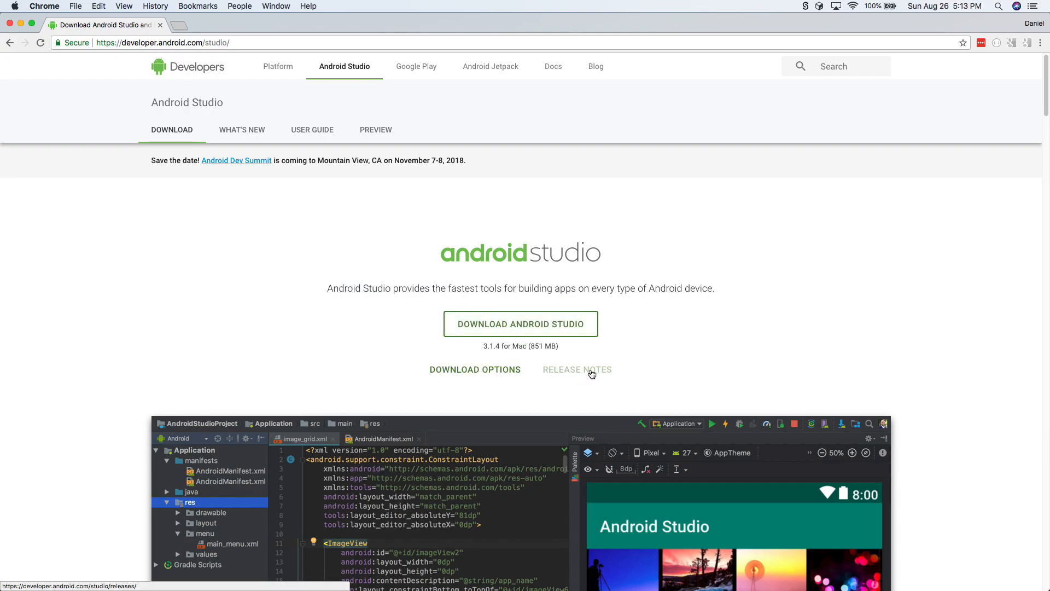
{"action": "mouse_move", "coordinate": [855, 369]}
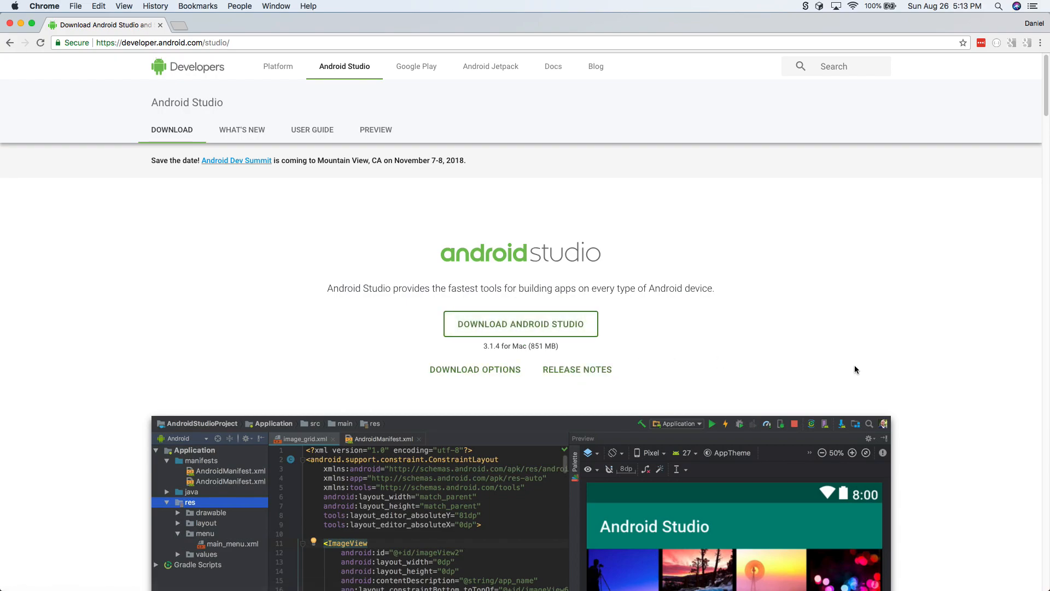
{"action": "scroll", "scroll_direction": "down", "scroll_amount": 3}
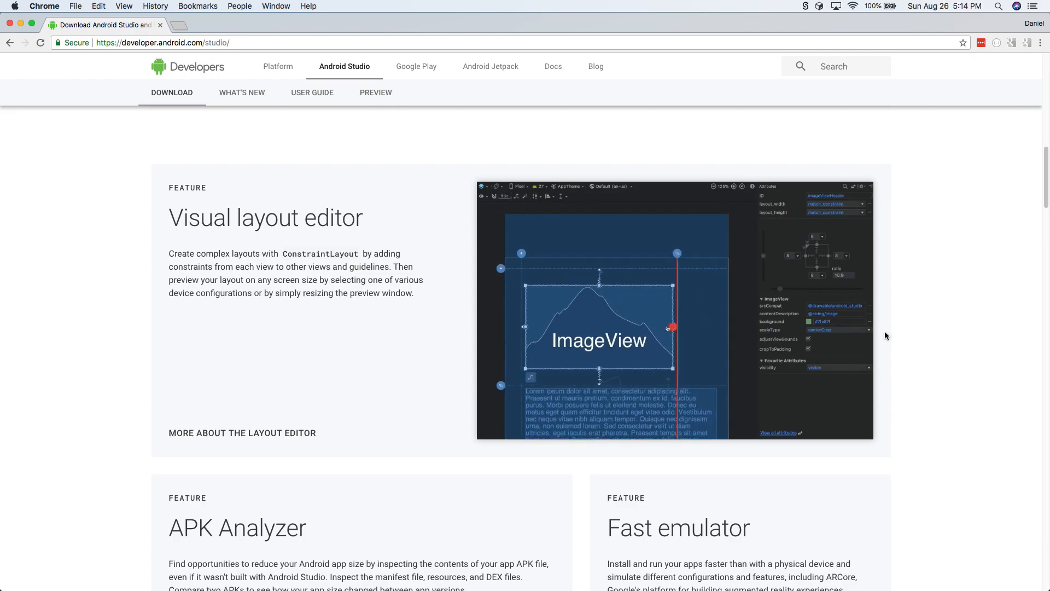
{"action": "scroll", "scroll_direction": "down", "scroll_amount": 3}
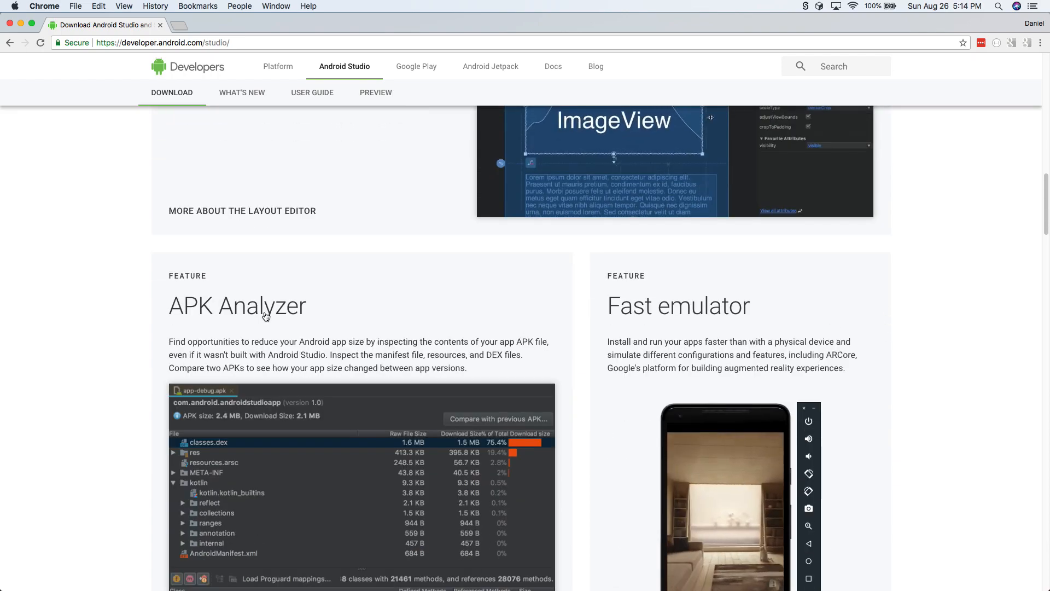
{"action": "scroll", "scroll_direction": "down", "scroll_amount": 3}
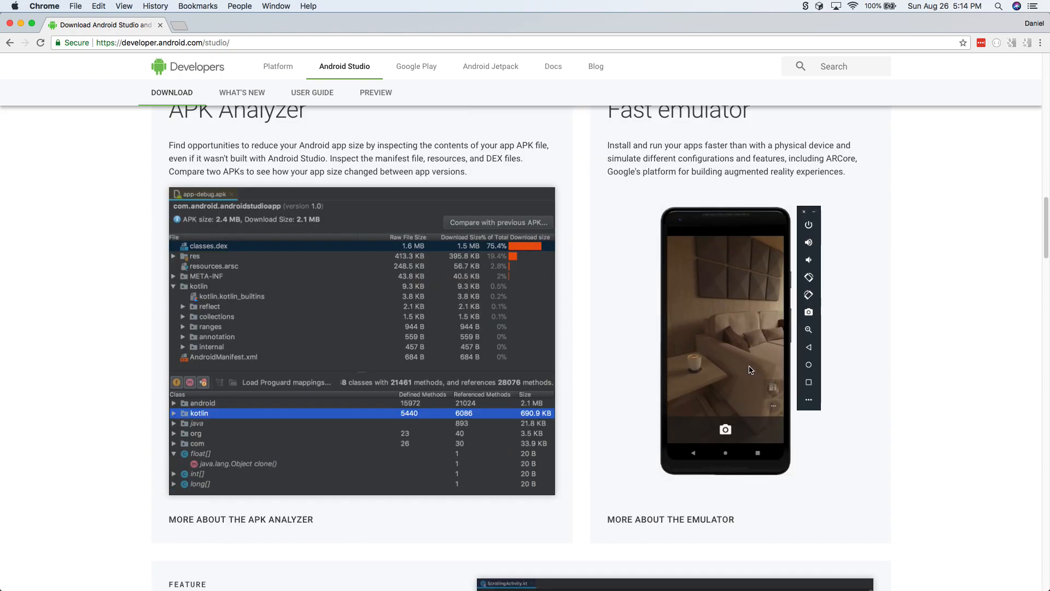
{"action": "scroll", "scroll_direction": "down", "scroll_amount": 3}
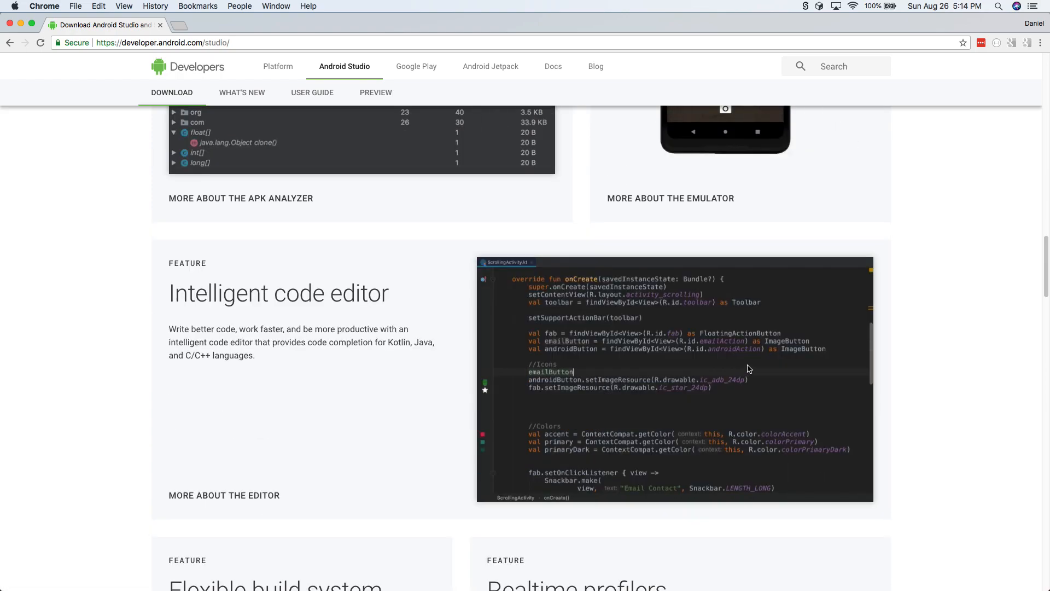
{"action": "scroll", "scroll_direction": "down", "scroll_amount": 3}
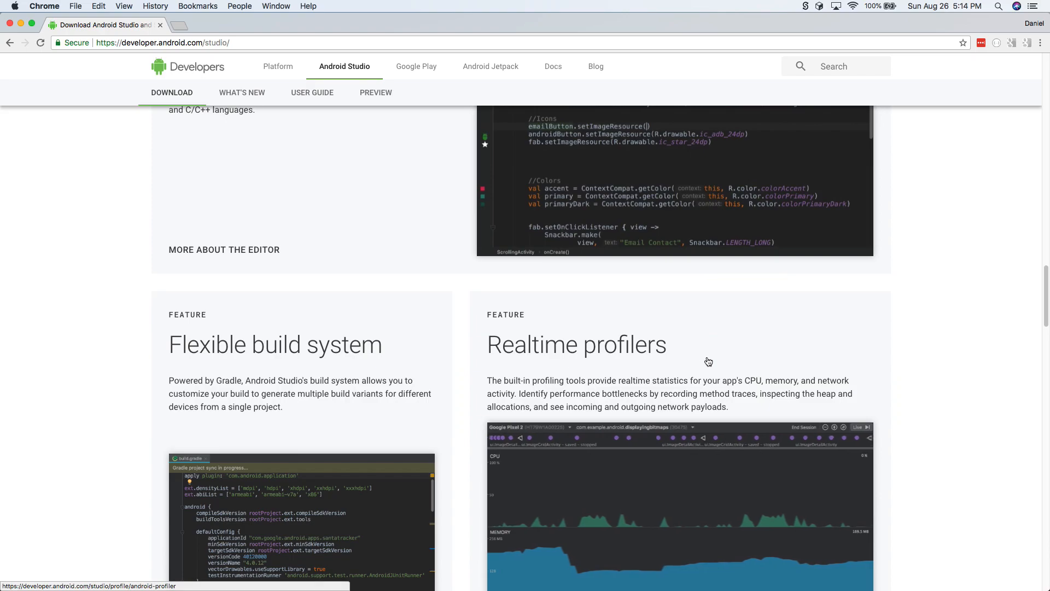
{"action": "scroll", "scroll_direction": "down", "scroll_amount": 3}
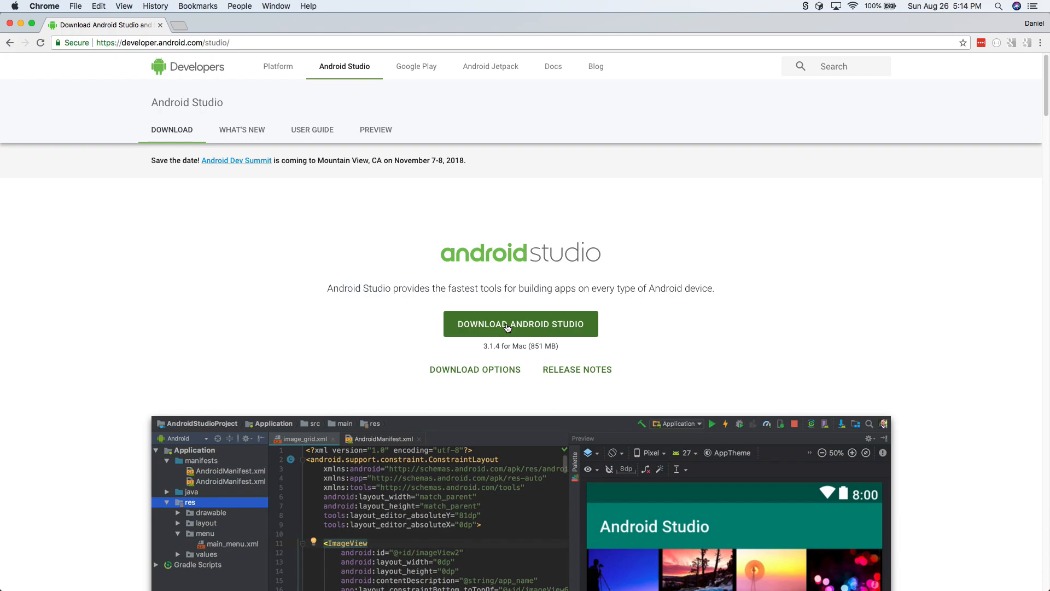
{"action": "mouse_move", "coordinate": [523, 370]}
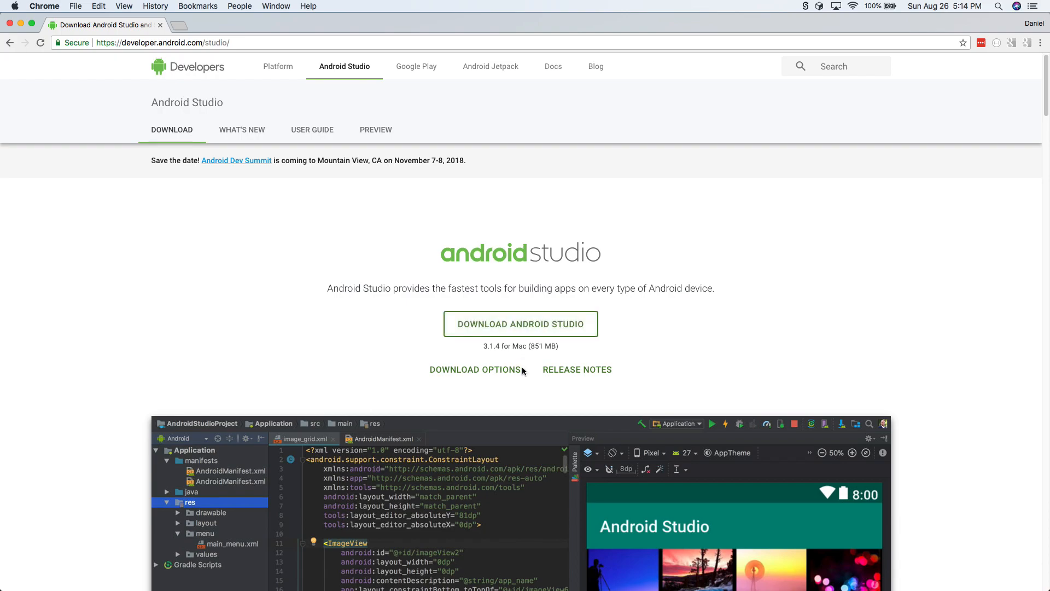
{"action": "mouse_move", "coordinate": [645, 375]}
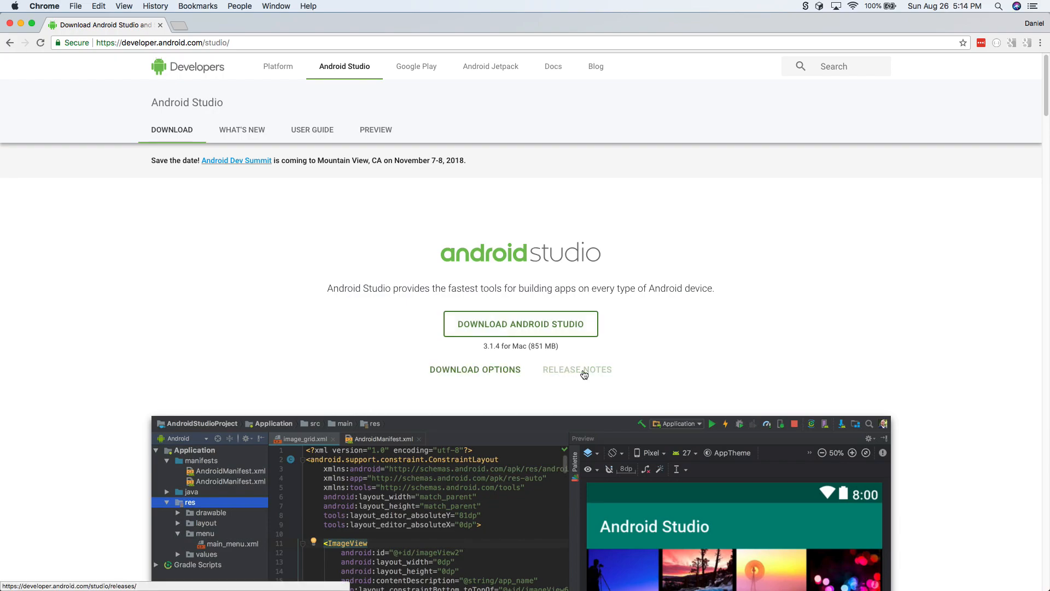
{"action": "mouse_move", "coordinate": [625, 366]}
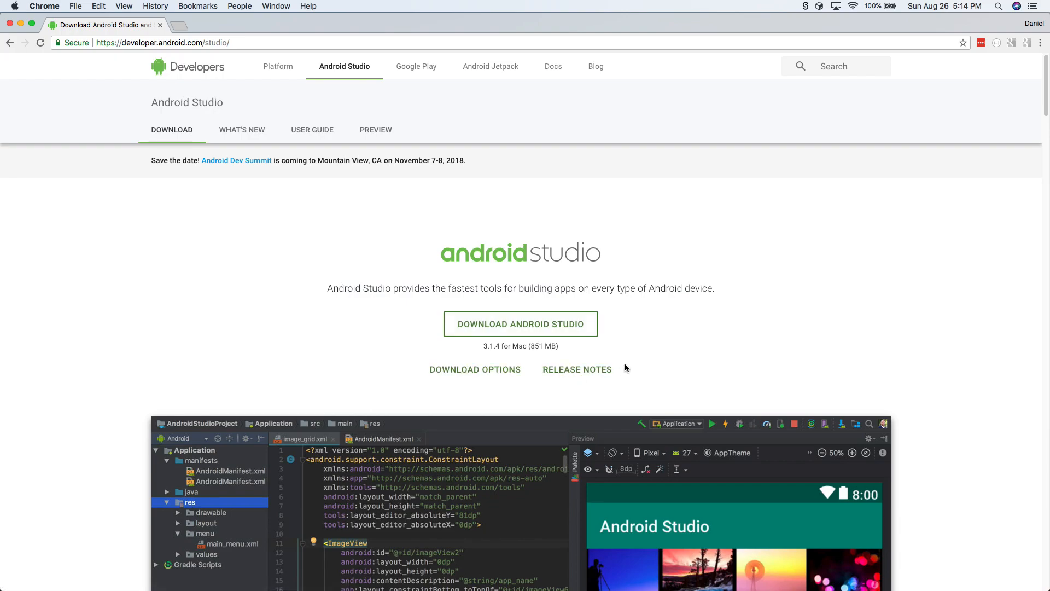